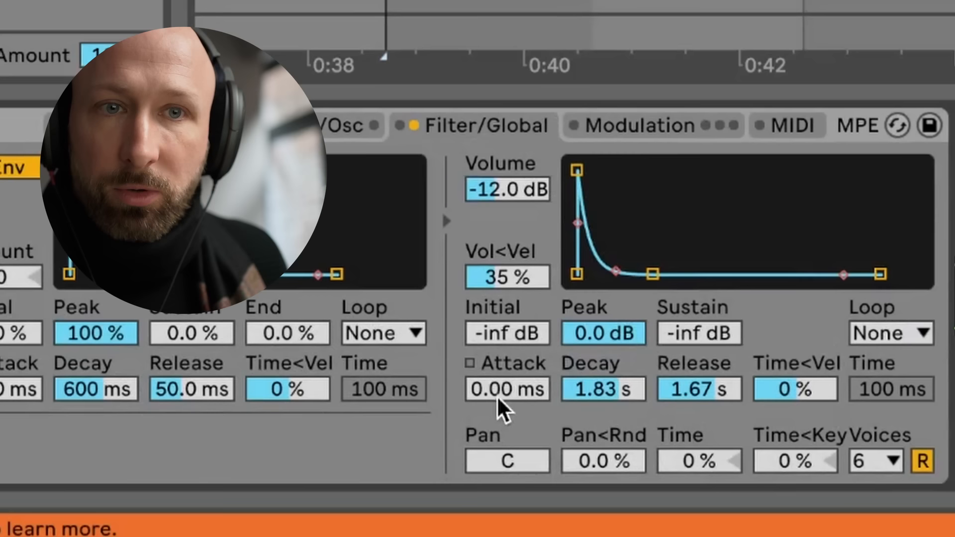
Step: Drag the Sampler amp envelope Attack to instant, with 1.83 s decay and 1.67 s release
drag(508, 389, 507, 365)
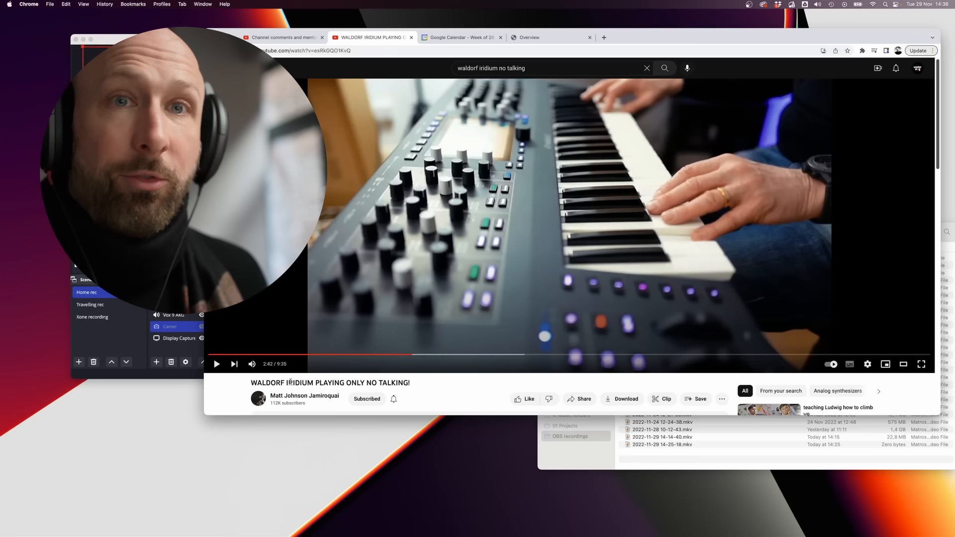
Step: Play the Waldorf Iridium video and skip ahead to around 0:31
click(216, 364)
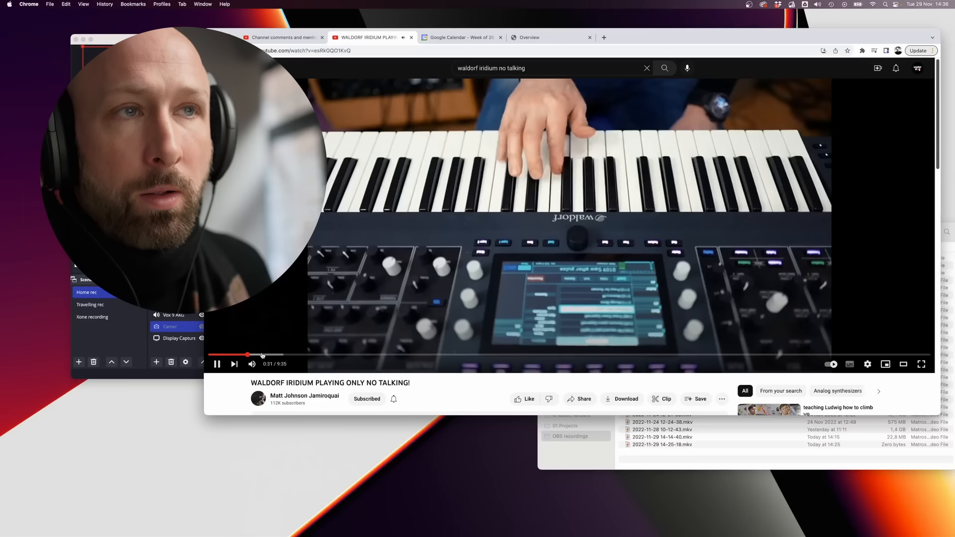
click(619, 355)
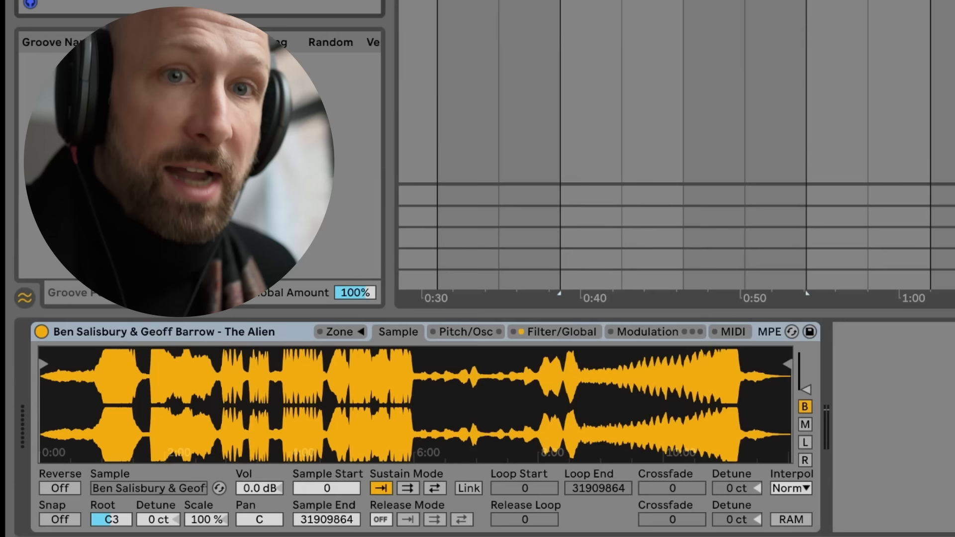
drag(46, 363, 192, 363)
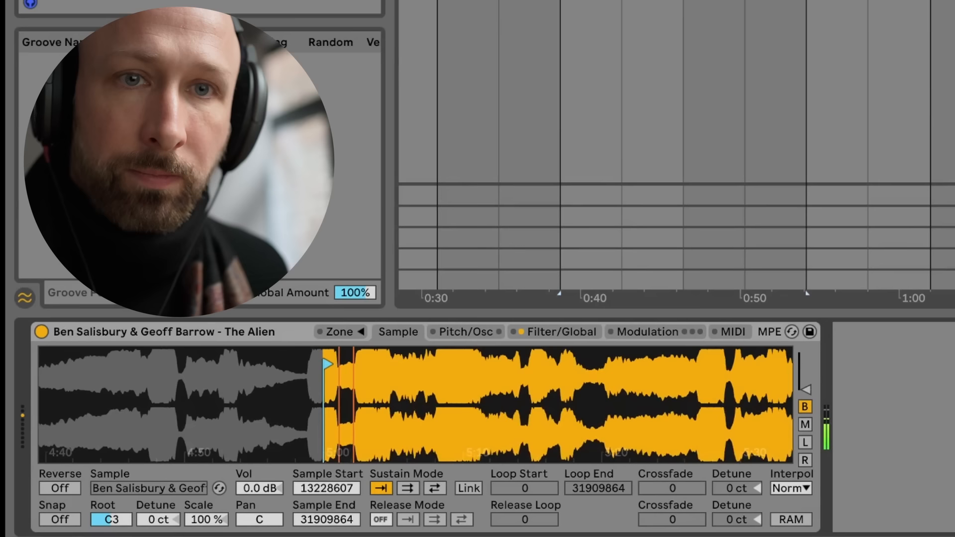
drag(326, 364, 372, 364)
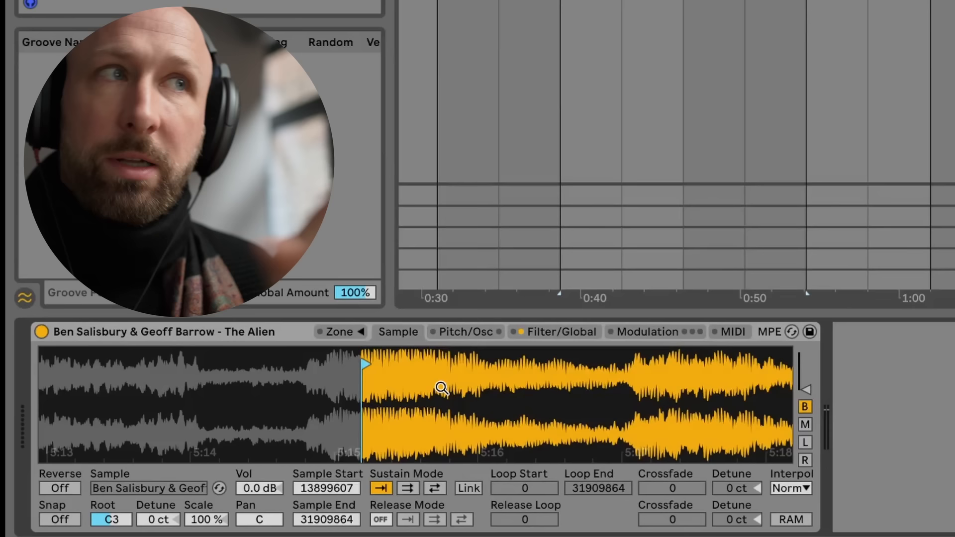
click(561, 331)
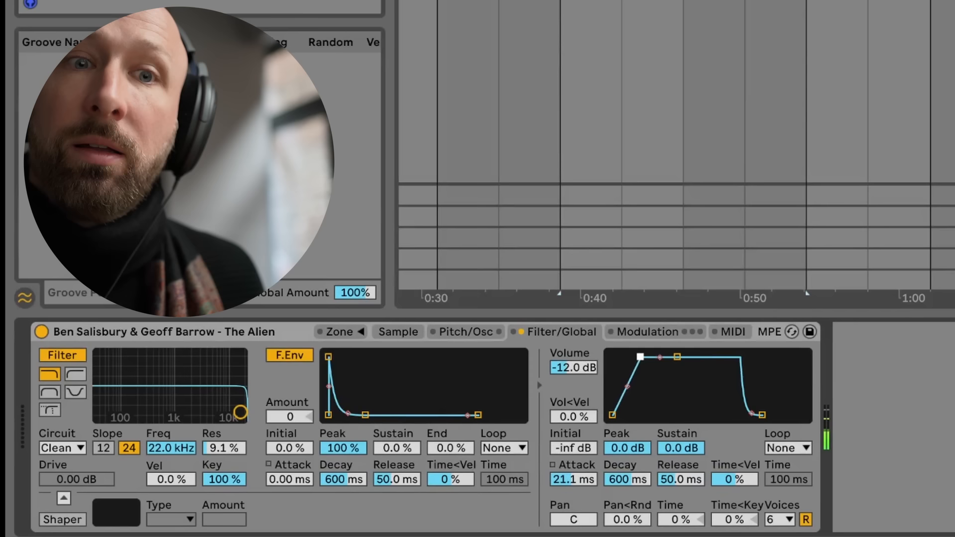
drag(640, 357, 626, 358)
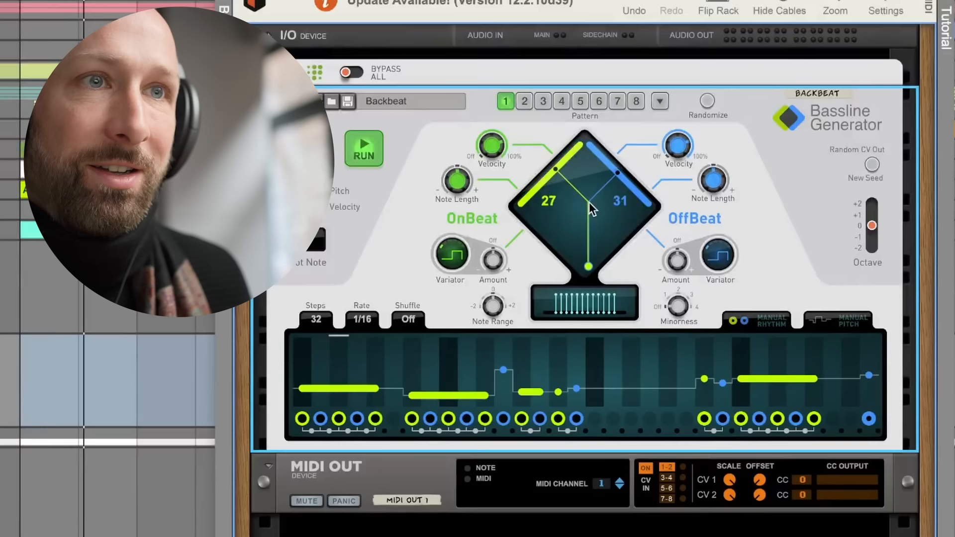
Step: Show the Reason Rack Bassline Generator with the Backbeat pattern and Run enabled
drag(588, 204, 578, 214)
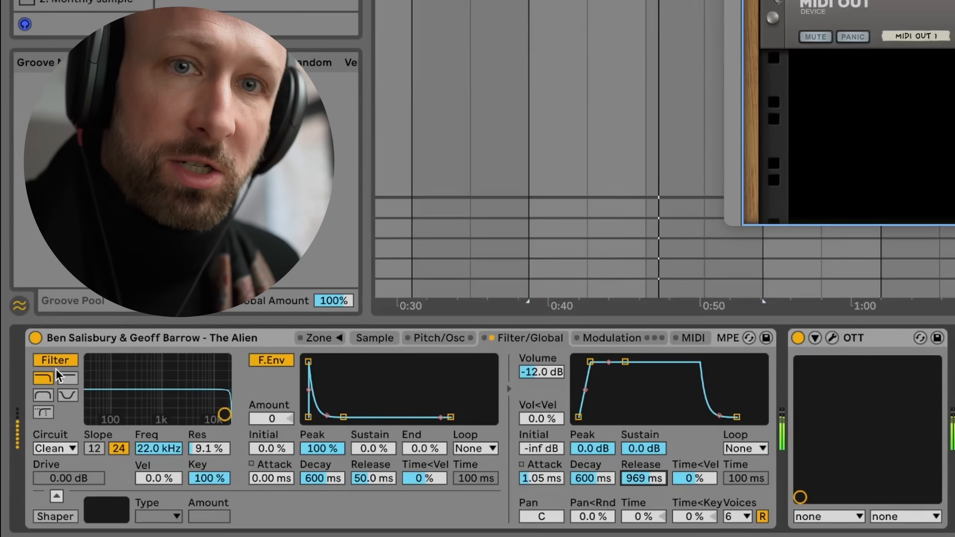
Step: Set filter cutoff near 231 Hz, resonance 39%, envelope amount 37 and decay 1.86 s
drag(224, 413, 125, 397)
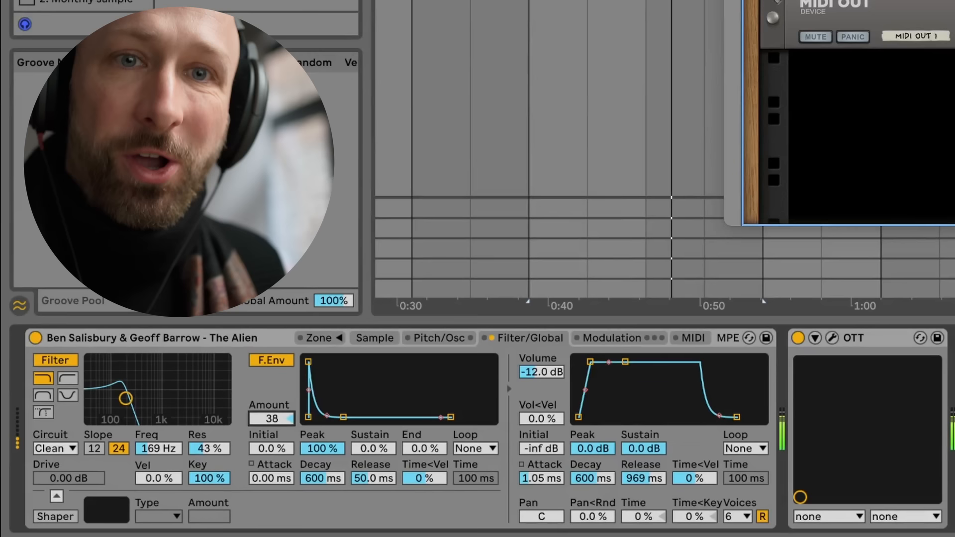
drag(125, 398, 133, 401)
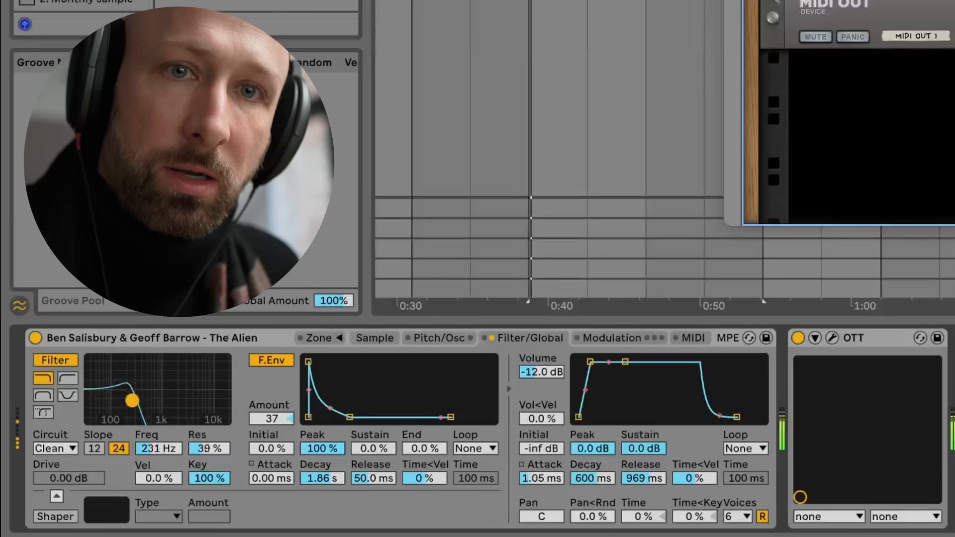